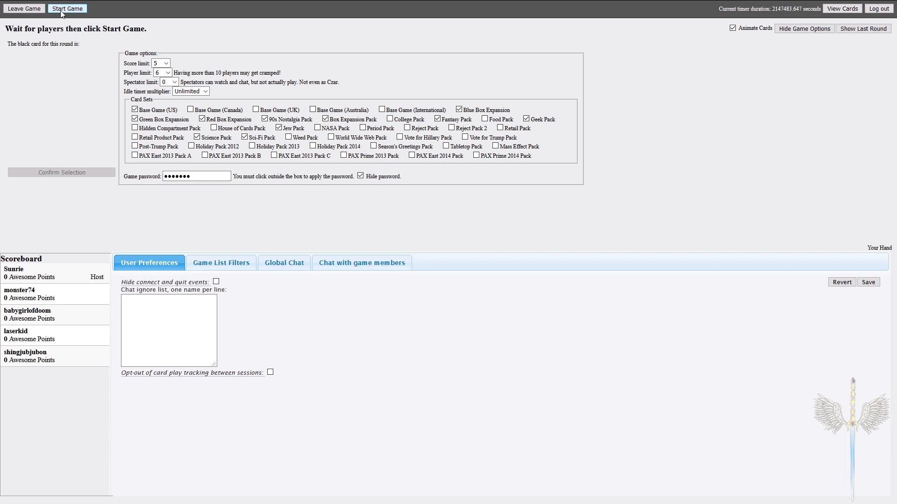
Play a white card from Your Hand for the Goldstein & Goldstein workplace black card
left_click(67, 9)
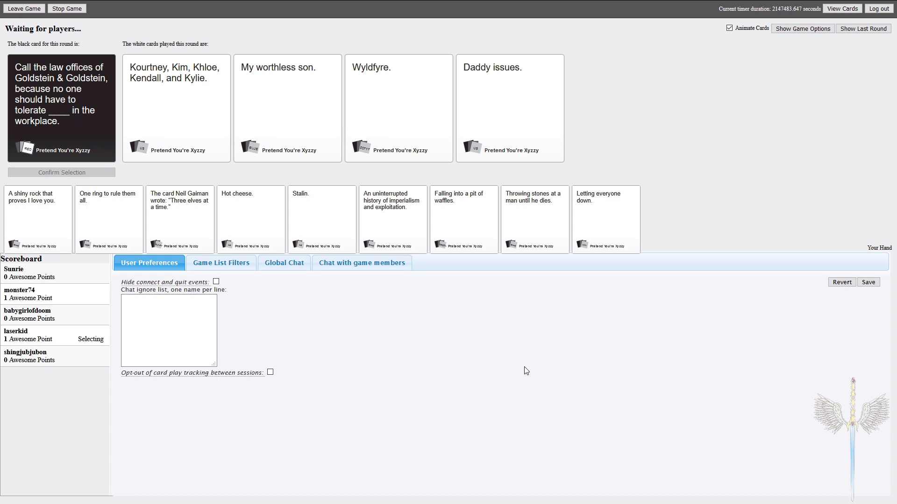
left_click(508, 107)
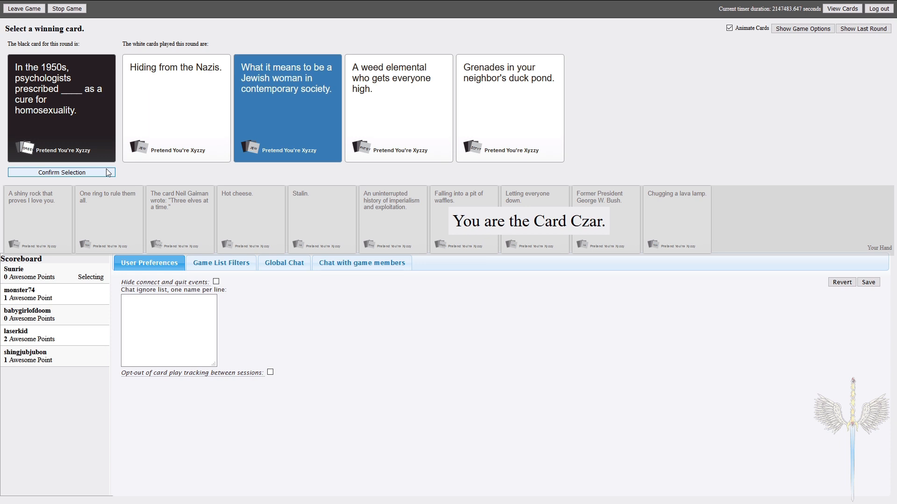
Confirm 'What it means to be a Jewish woman in contemporary society' as the winning answer
left_click(61, 172)
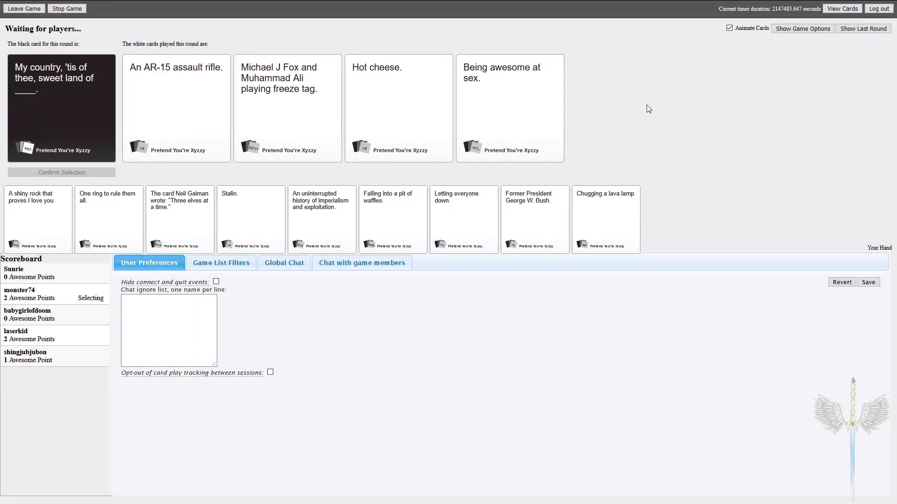
Select a white card for the 'My country, 'tis of thee, sweet land of ____' round
left_click(177, 109)
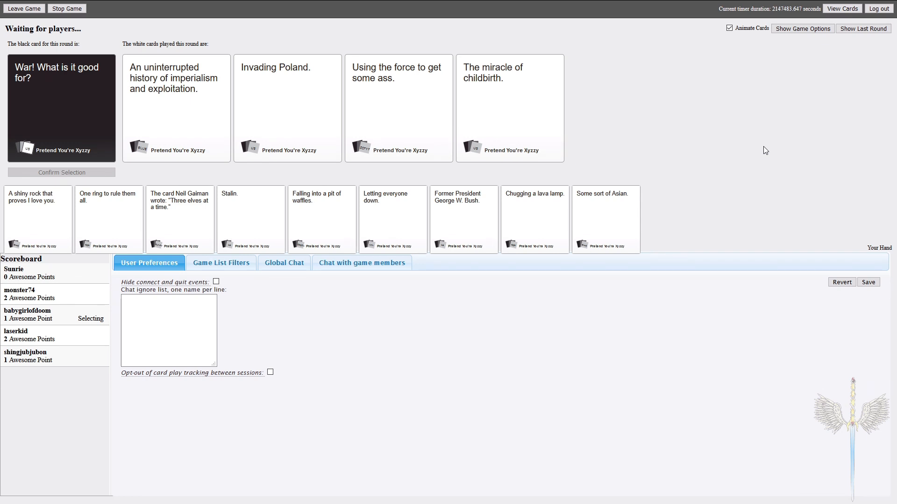
Select a white card for the 'War! What is it good for?' round
left_click(398, 108)
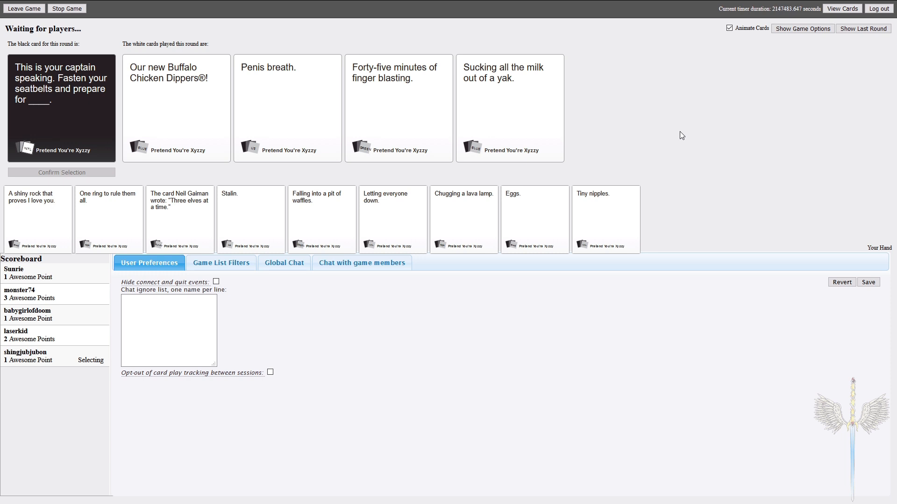
left_click(286, 109)
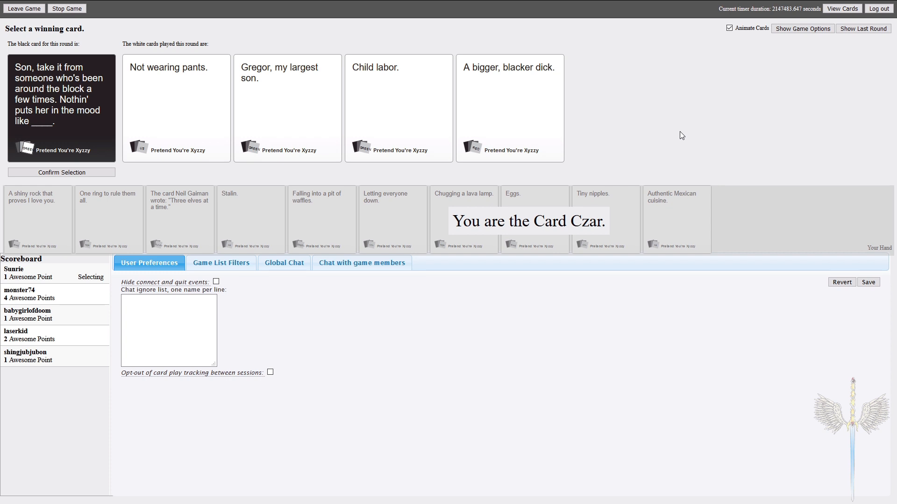
mouse_move(574, 122)
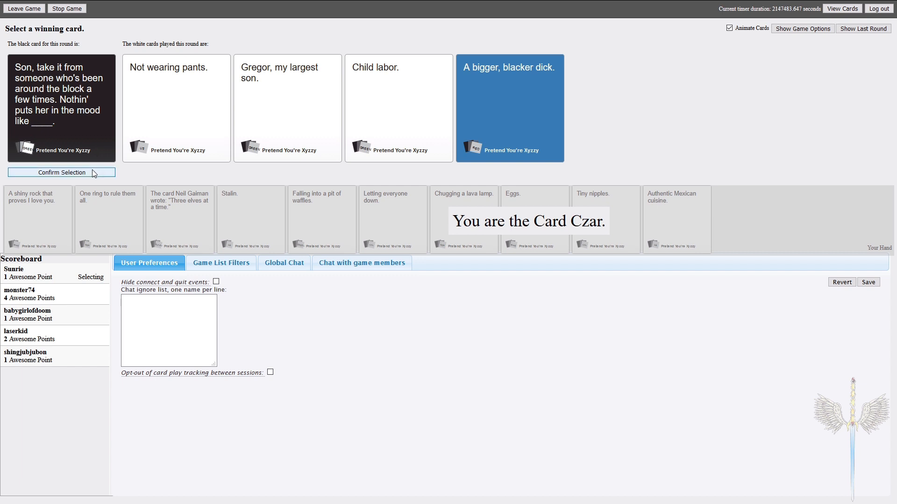
Confirm the fourth white card played as this round's winner
left_click(61, 172)
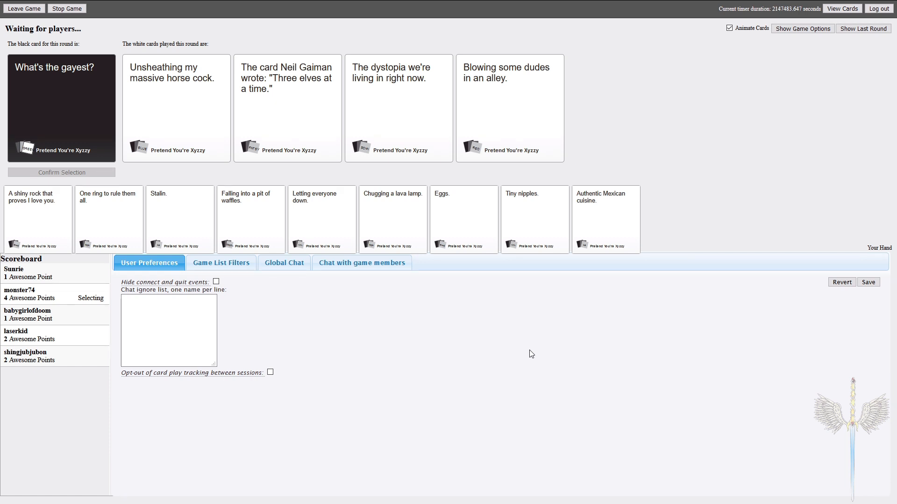
Select a white card for the 'What's the gayest?' round
left_click(176, 108)
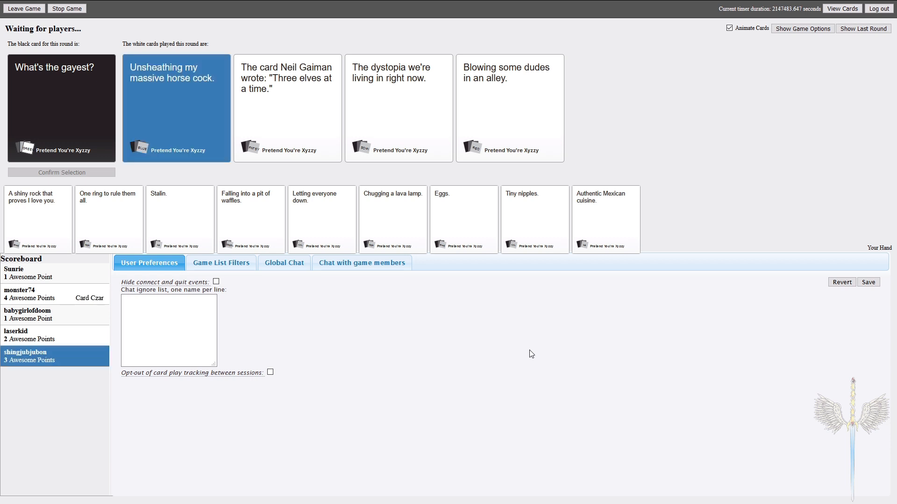